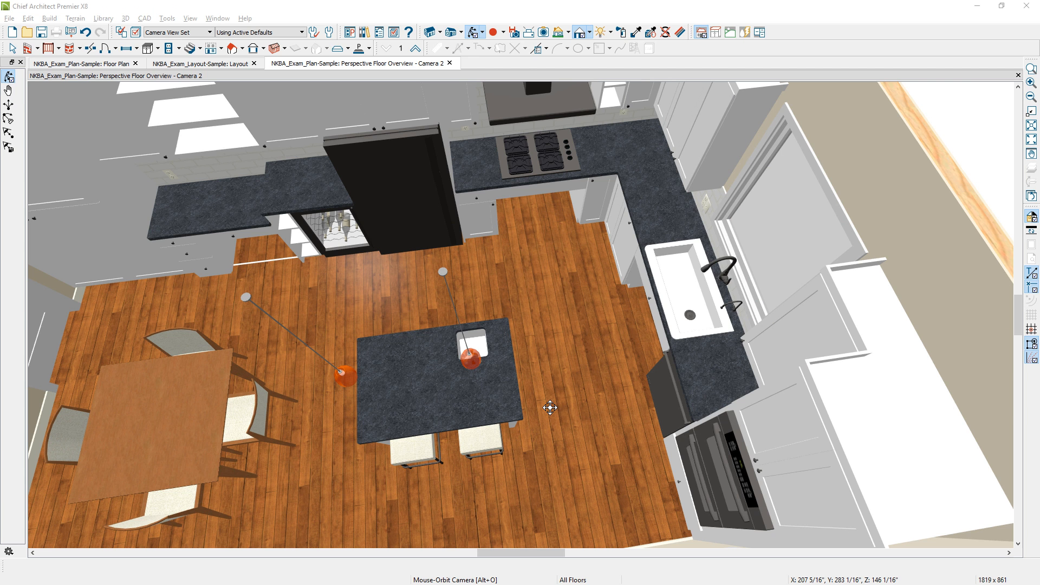
- Orbit the kitchen model, then page through layout sheets 1, 2 and 3
{"action": "left_click_drag", "start_coordinate": [550, 408], "coordinate": [494, 434]}
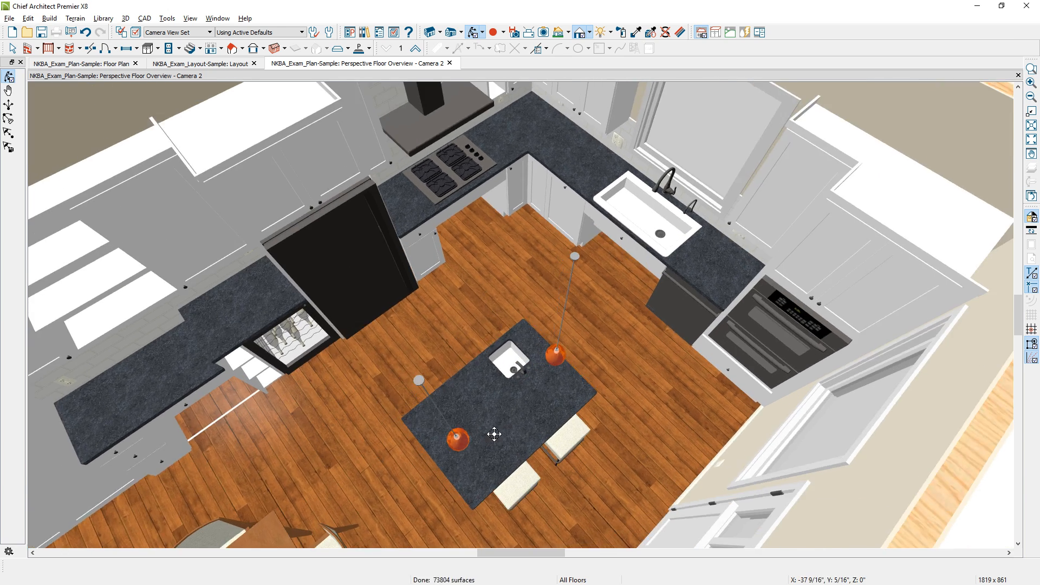
{"action": "left_click_drag", "start_coordinate": [495, 434], "coordinate": [361, 156]}
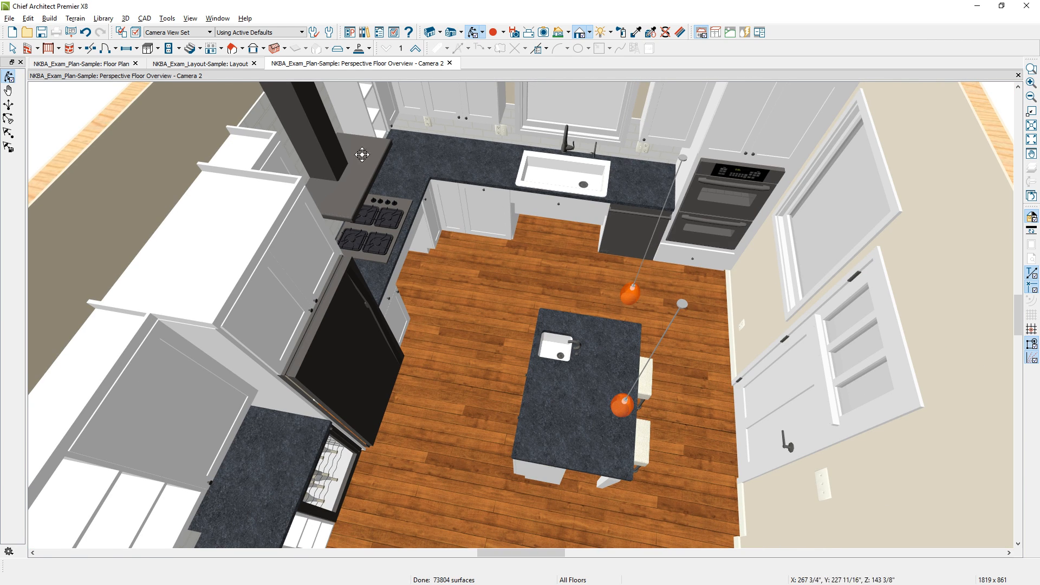
{"action": "left_click", "coordinate": [199, 63]}
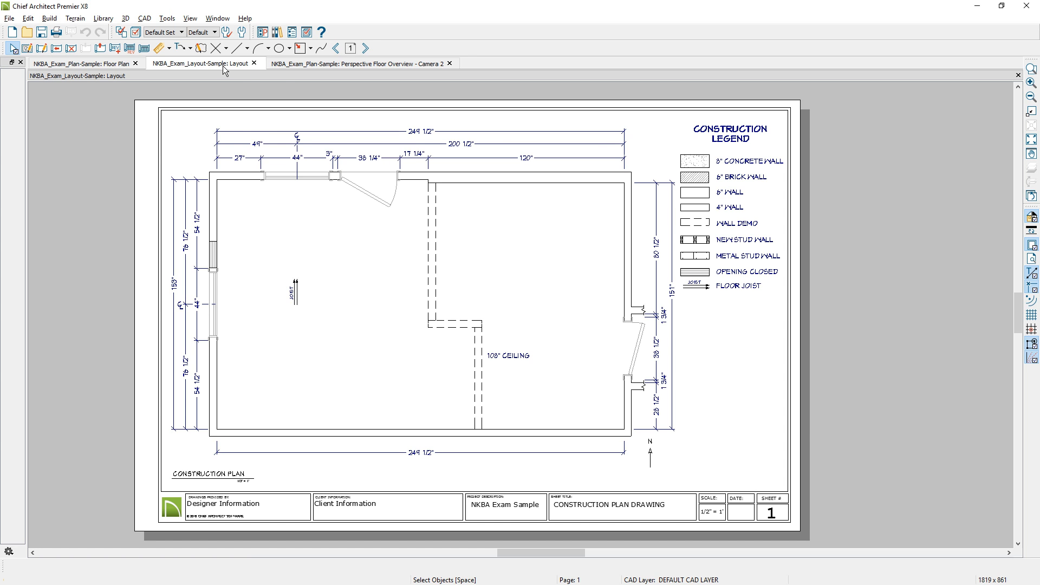
{"action": "left_click", "coordinate": [366, 48]}
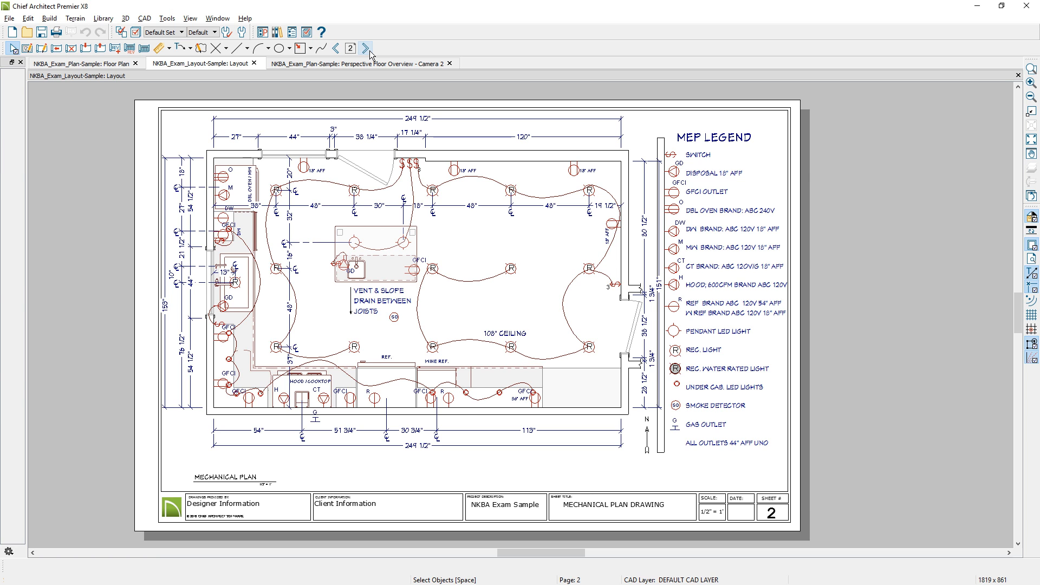
{"action": "left_click", "coordinate": [366, 47]}
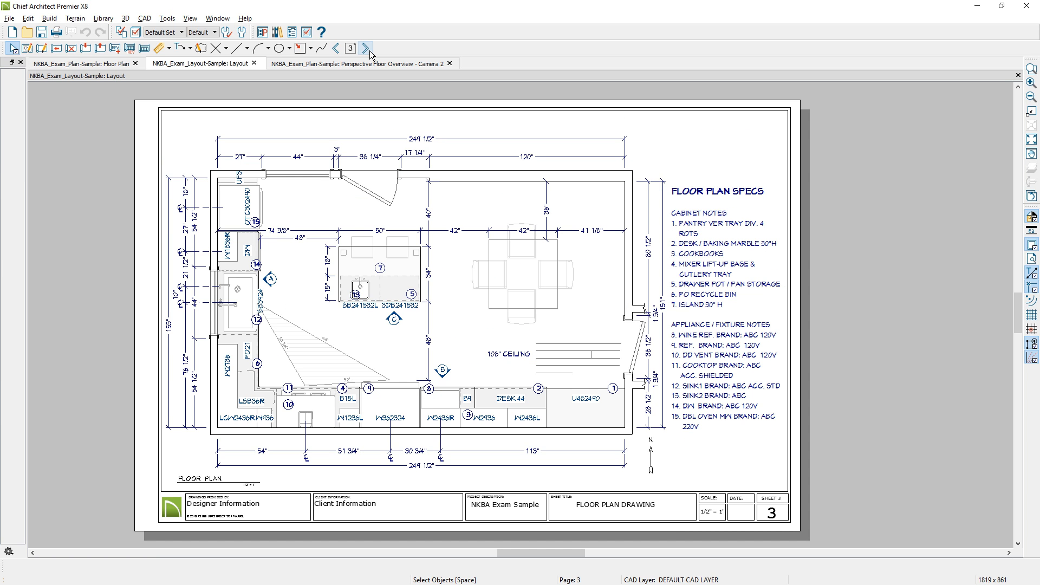
{"action": "left_click", "coordinate": [366, 48]}
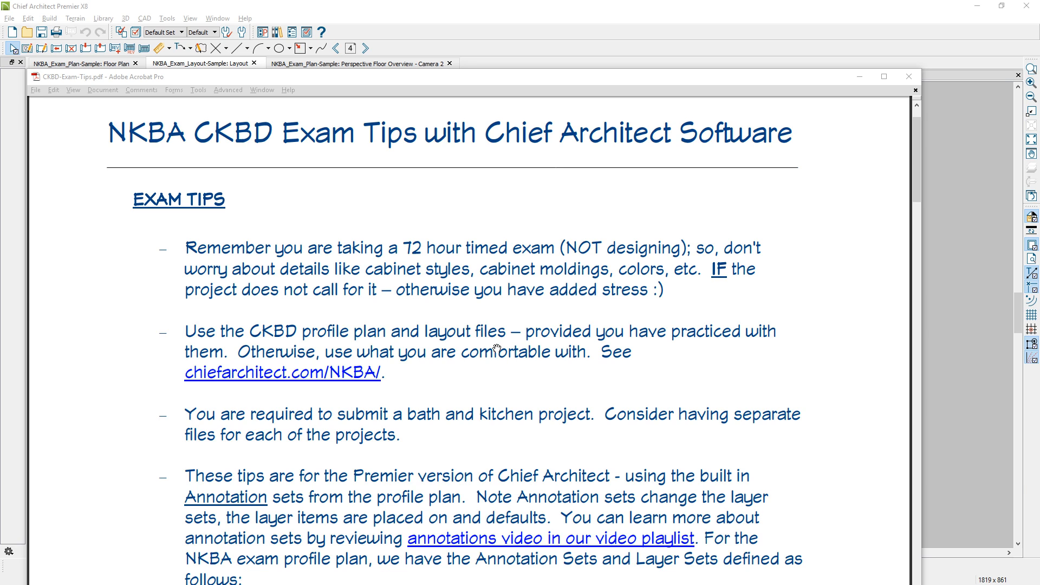
{"action": "mouse_move", "coordinate": [497, 346]}
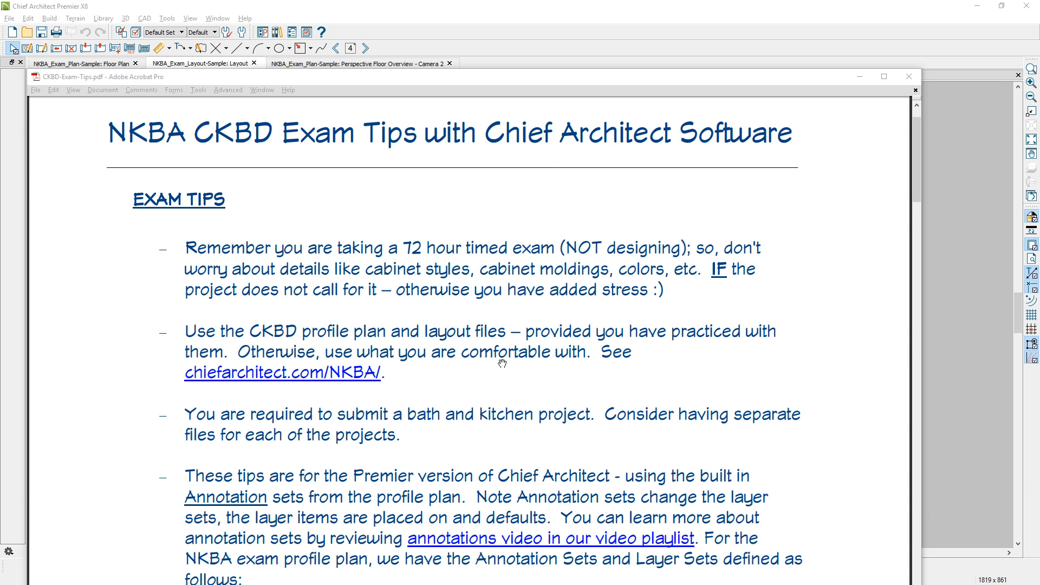
{"action": "mouse_move", "coordinate": [347, 388]}
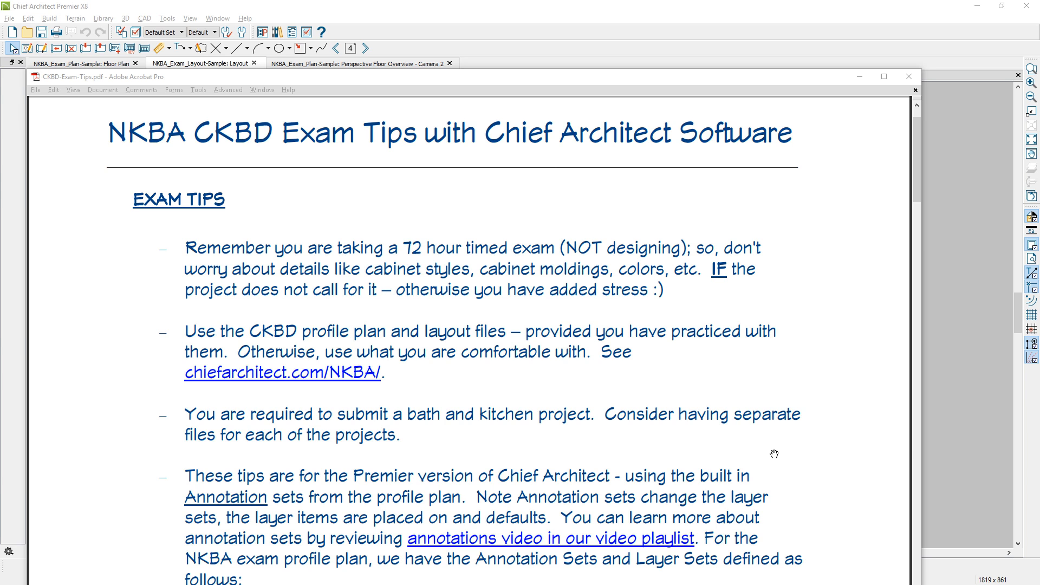
- Scroll the exam tips down to the annotation set and layer set table
{"action": "scroll", "scroll_direction": "down", "scroll_amount": 3}
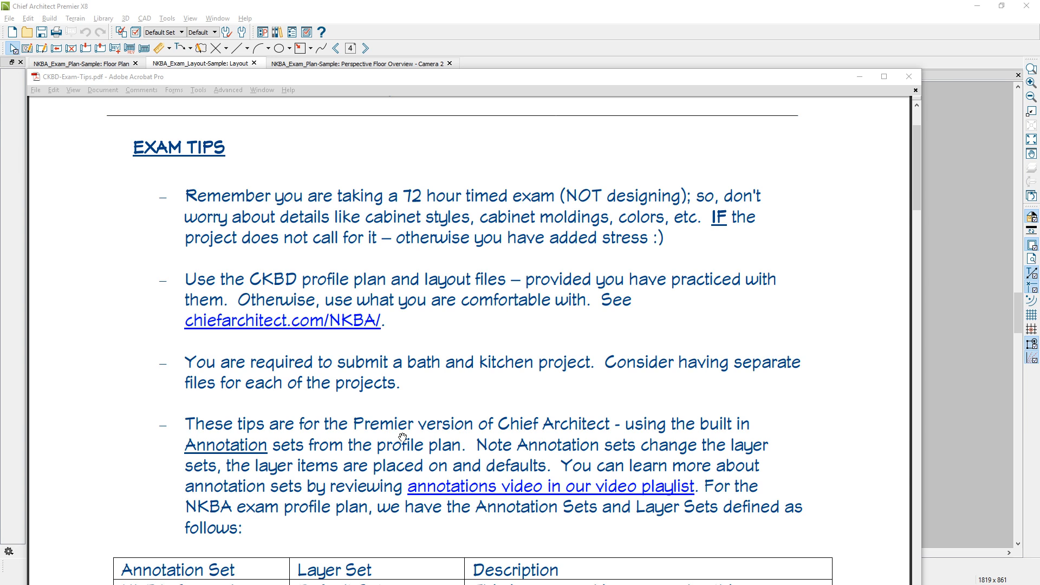
{"action": "mouse_move", "coordinate": [272, 453]}
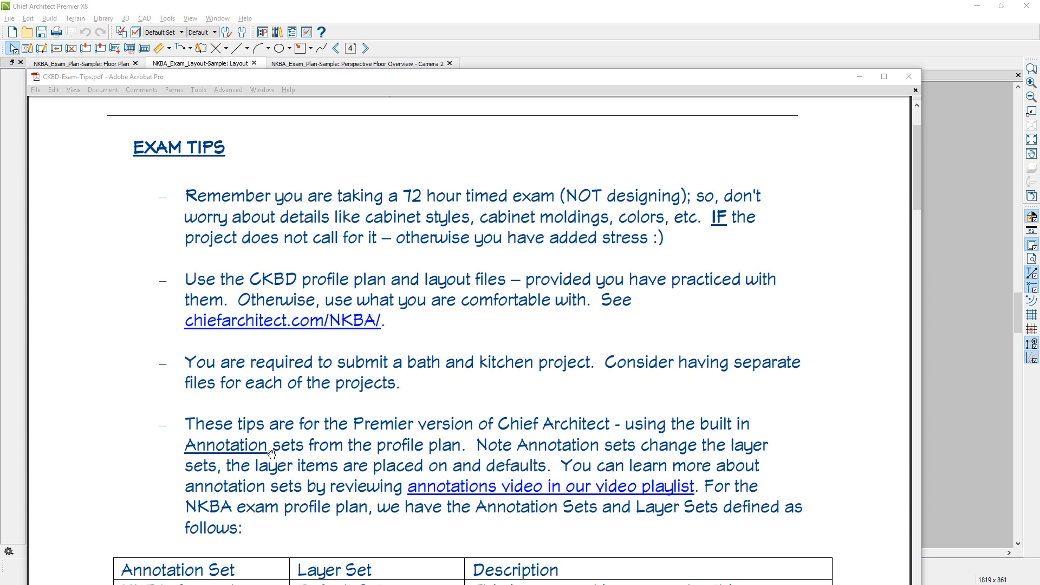
{"action": "mouse_move", "coordinate": [621, 452]}
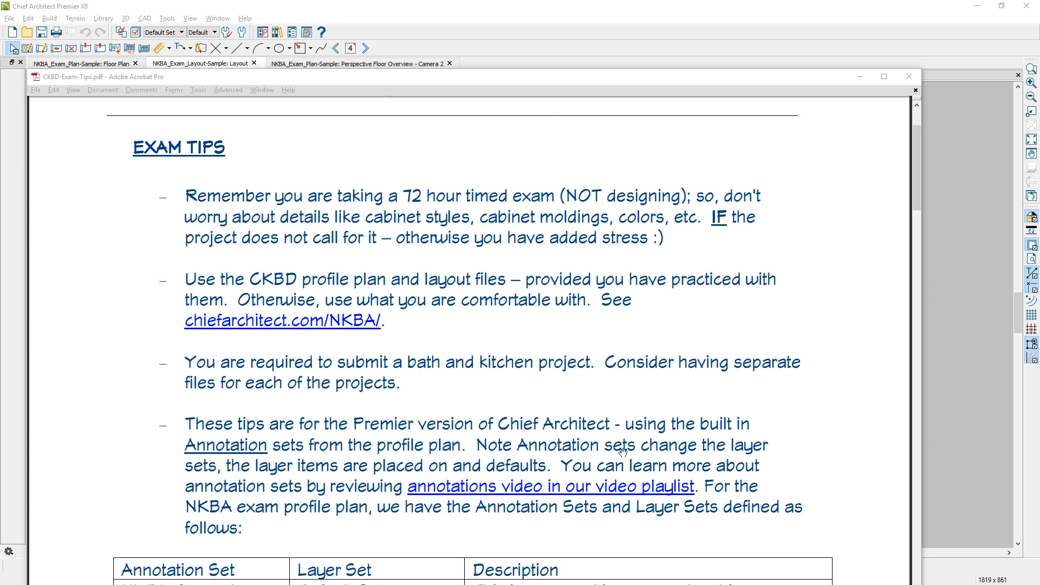
{"action": "mouse_move", "coordinate": [832, 448]}
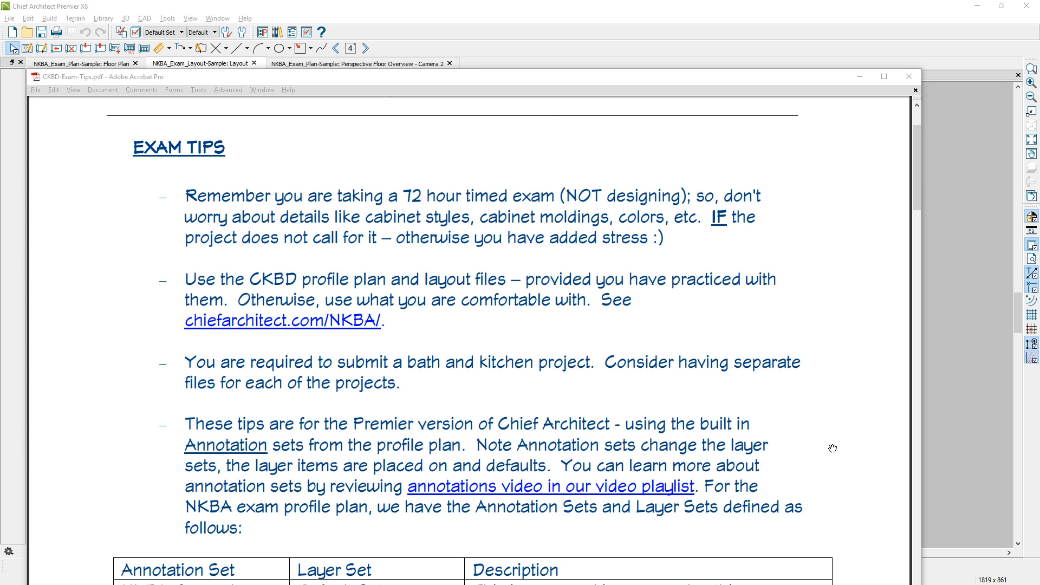
{"action": "mouse_move", "coordinate": [782, 473]}
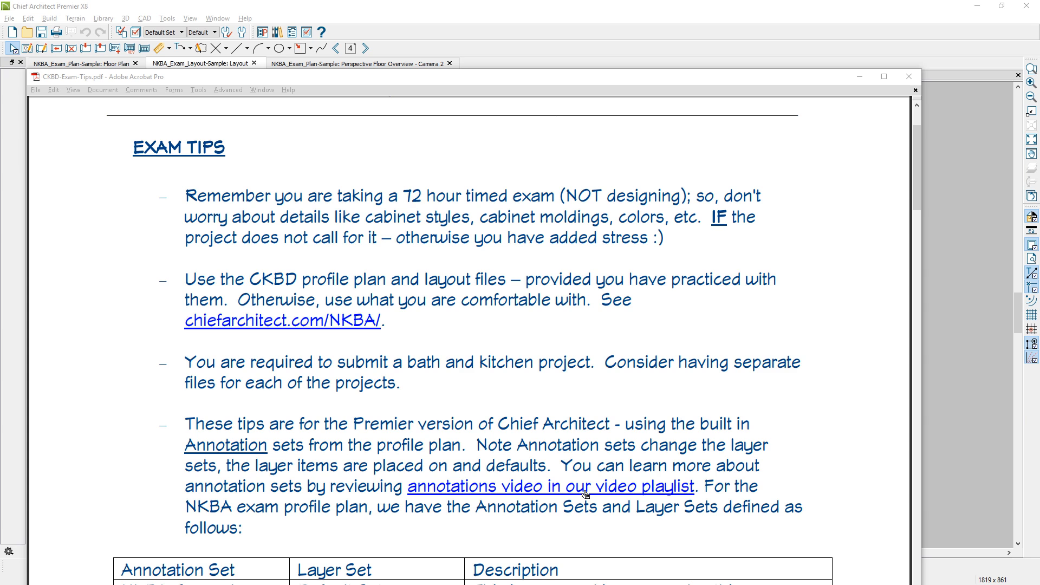
{"action": "mouse_move", "coordinate": [817, 486]}
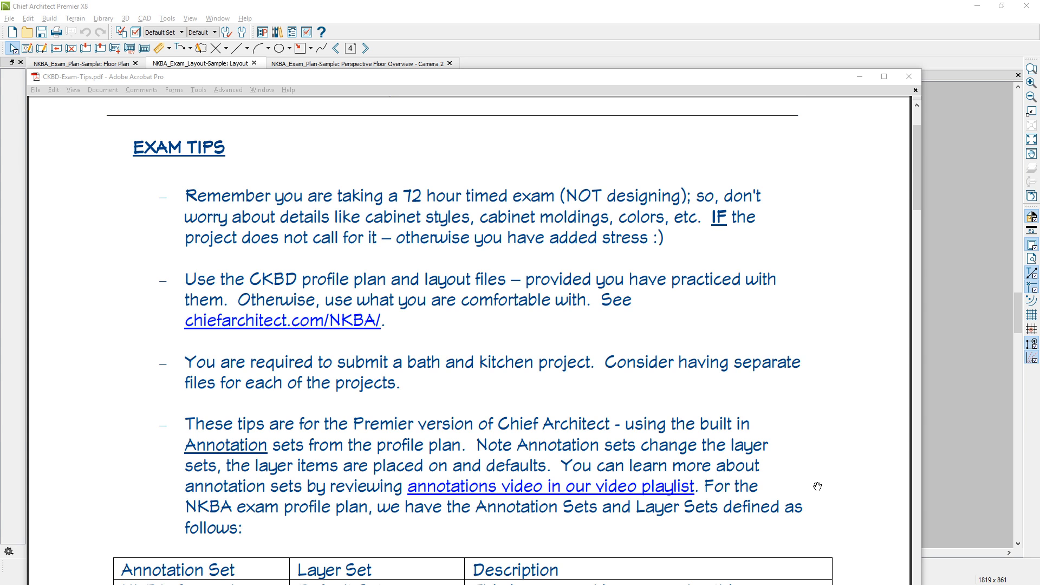
{"action": "scroll", "scroll_direction": "down", "scroll_amount": 3}
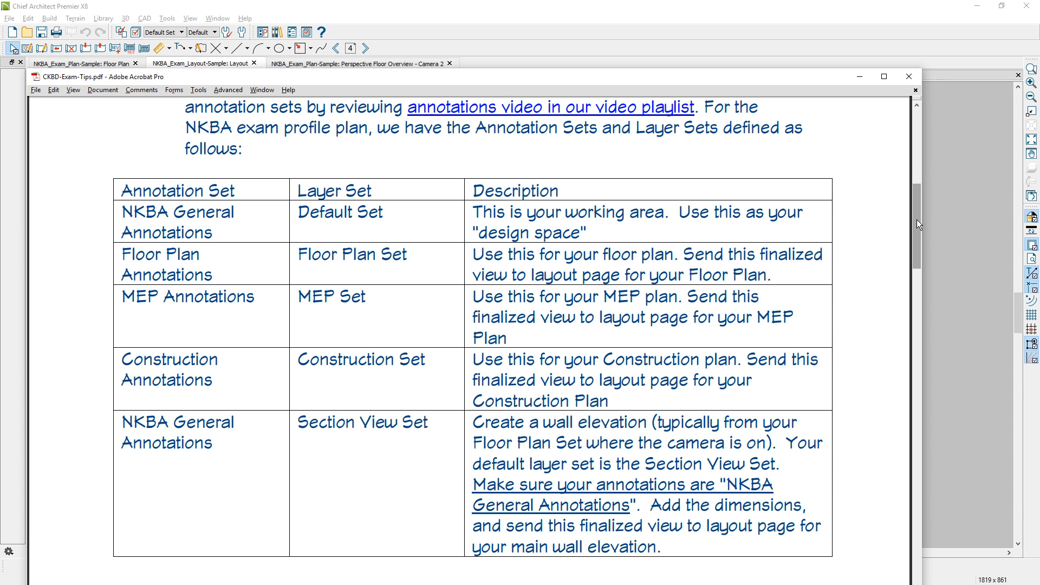
{"action": "mouse_move", "coordinate": [138, 263]}
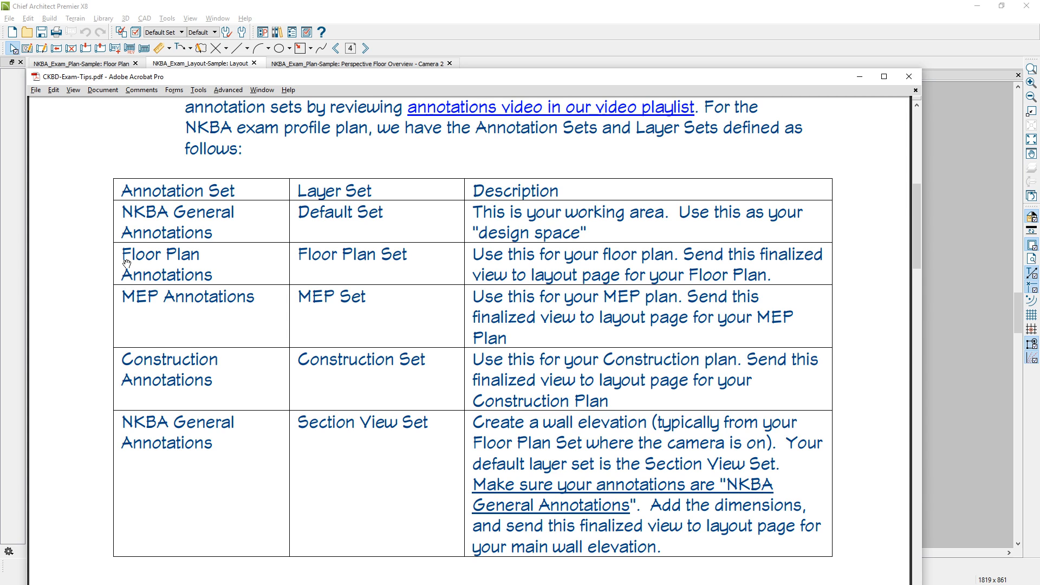
{"action": "mouse_move", "coordinate": [323, 261]}
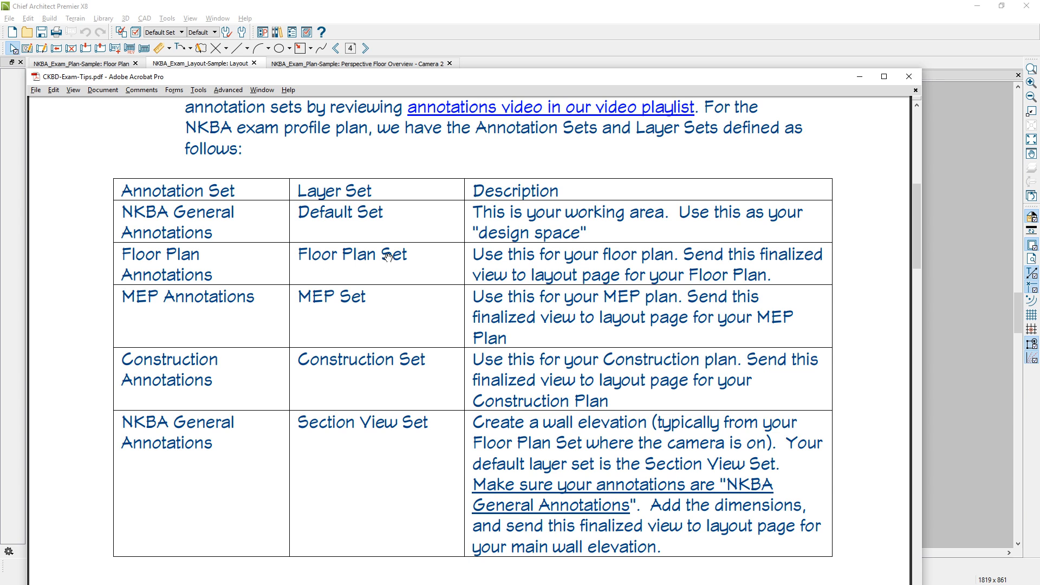
{"action": "mouse_move", "coordinate": [151, 309]}
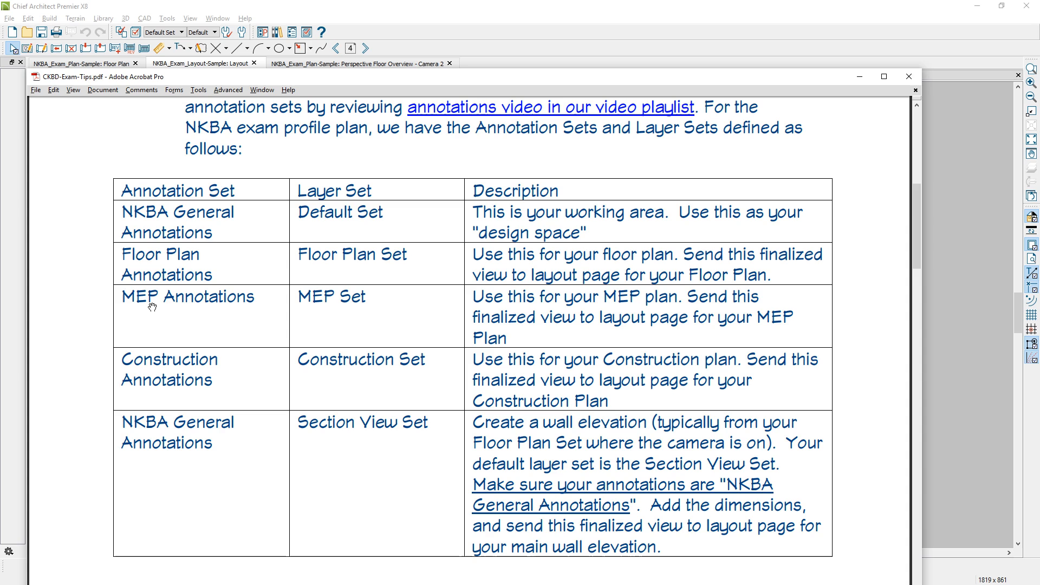
{"action": "mouse_move", "coordinate": [117, 400]}
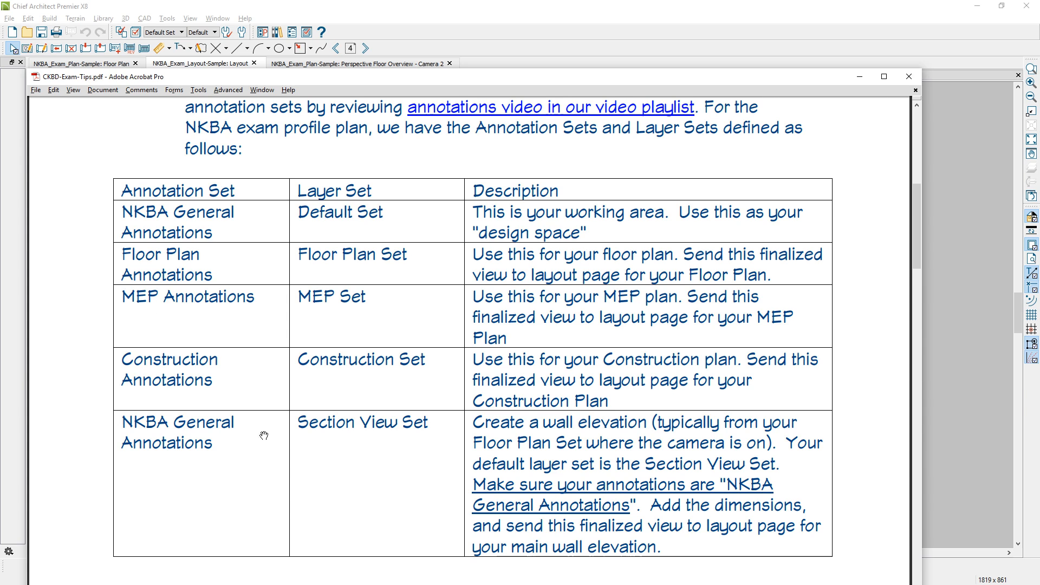
{"action": "mouse_move", "coordinate": [296, 443]}
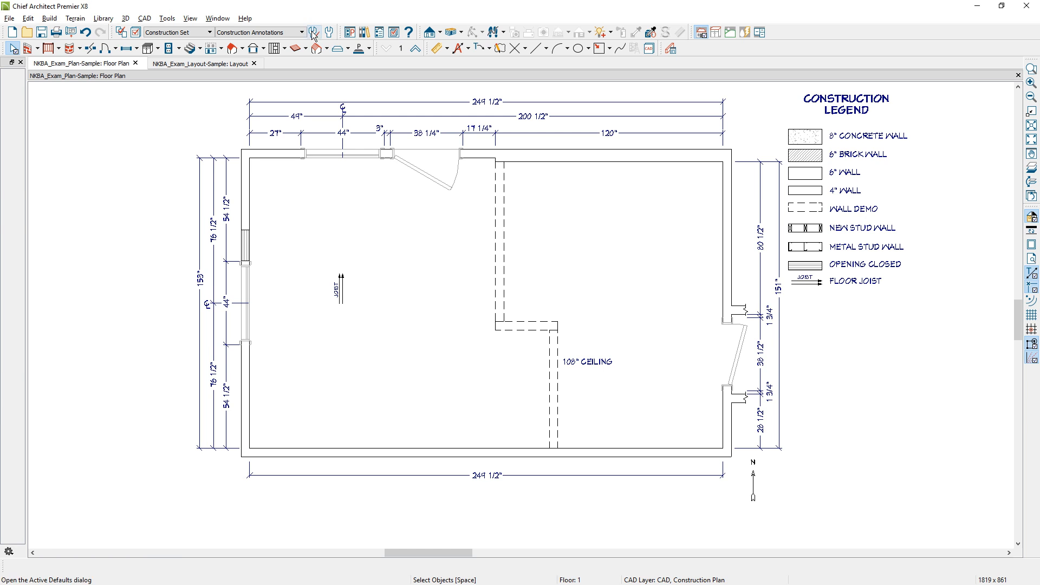
- Switch the plan to MEP Annotations, then back to Floor Plan Annotations
{"action": "left_click", "coordinate": [301, 32]}
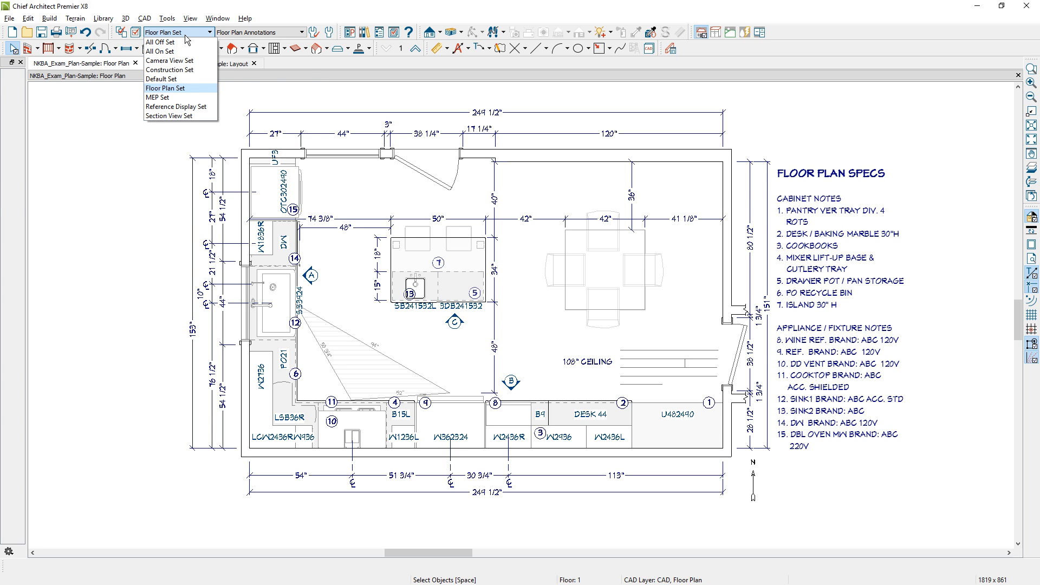
{"action": "left_click", "coordinate": [303, 32]}
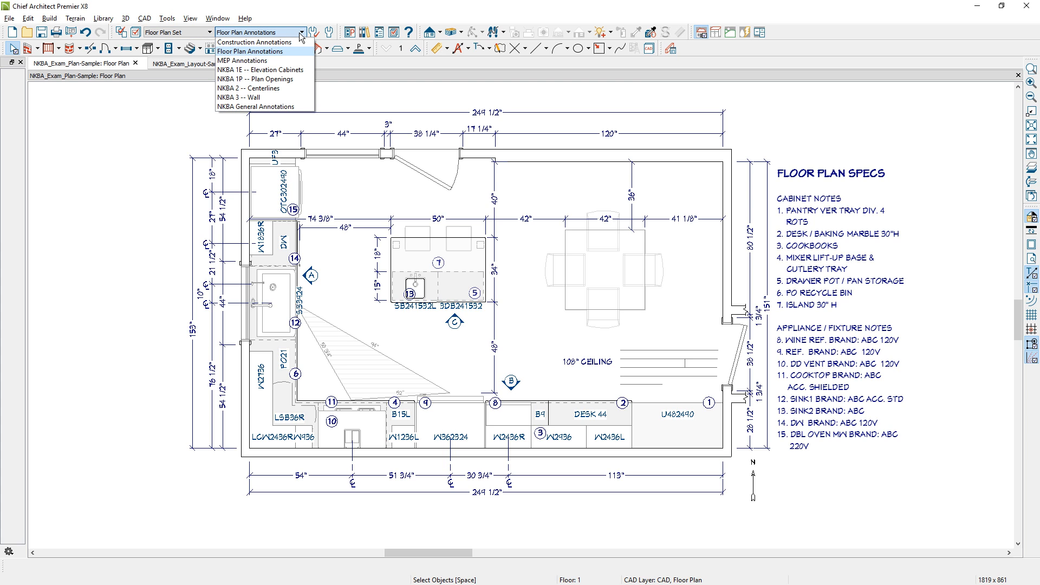
{"action": "mouse_move", "coordinate": [248, 62]}
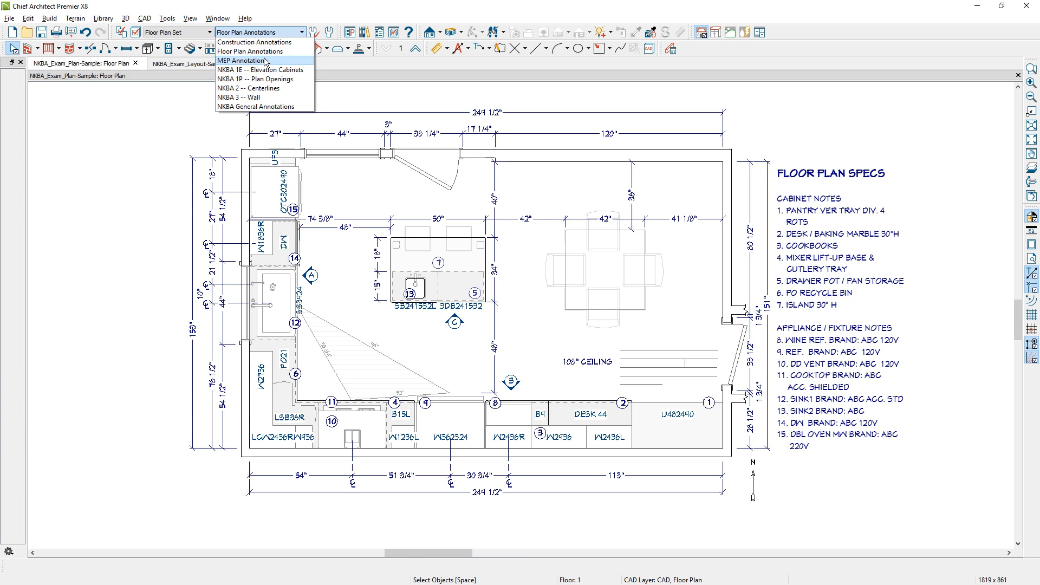
{"action": "left_click", "coordinate": [241, 60]}
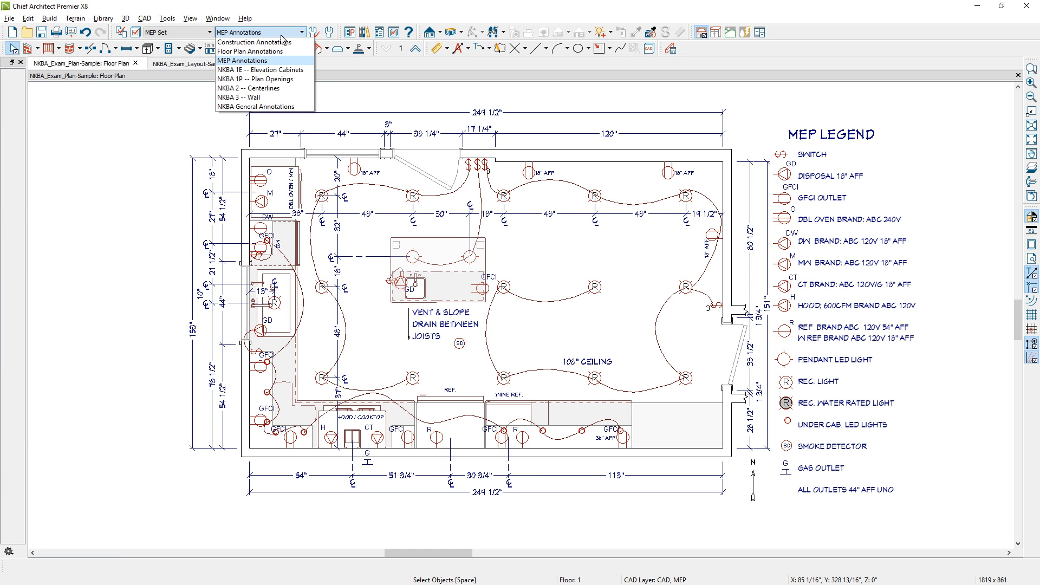
{"action": "left_click", "coordinate": [250, 51]}
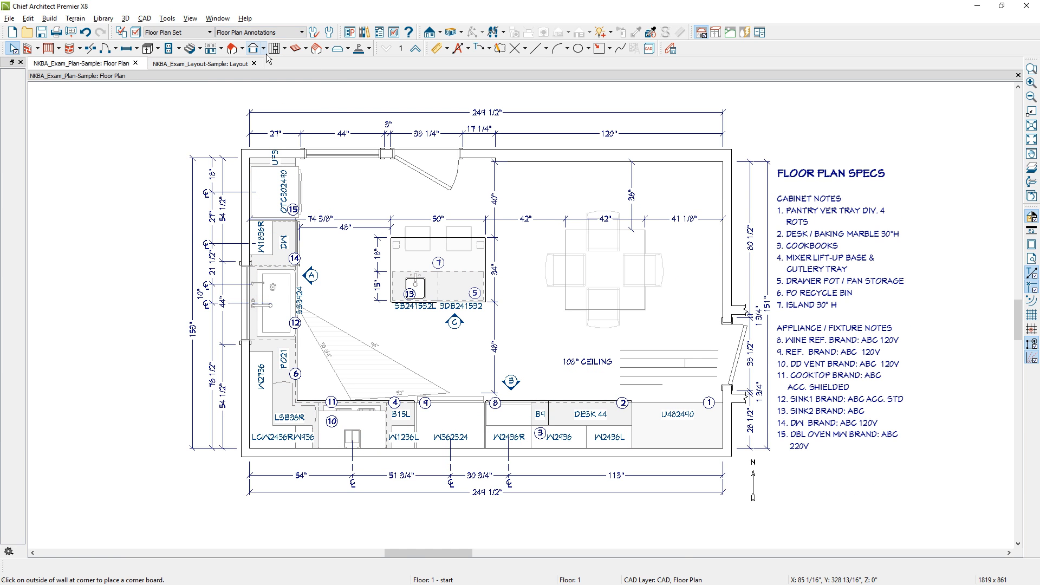
{"action": "mouse_move", "coordinate": [297, 194]}
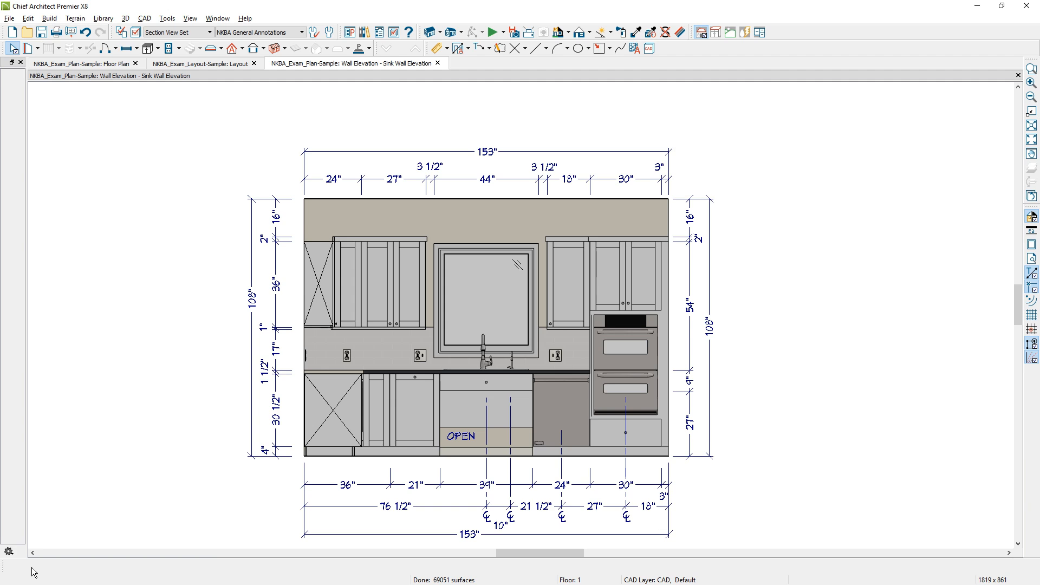
{"action": "mouse_move", "coordinate": [177, 41]}
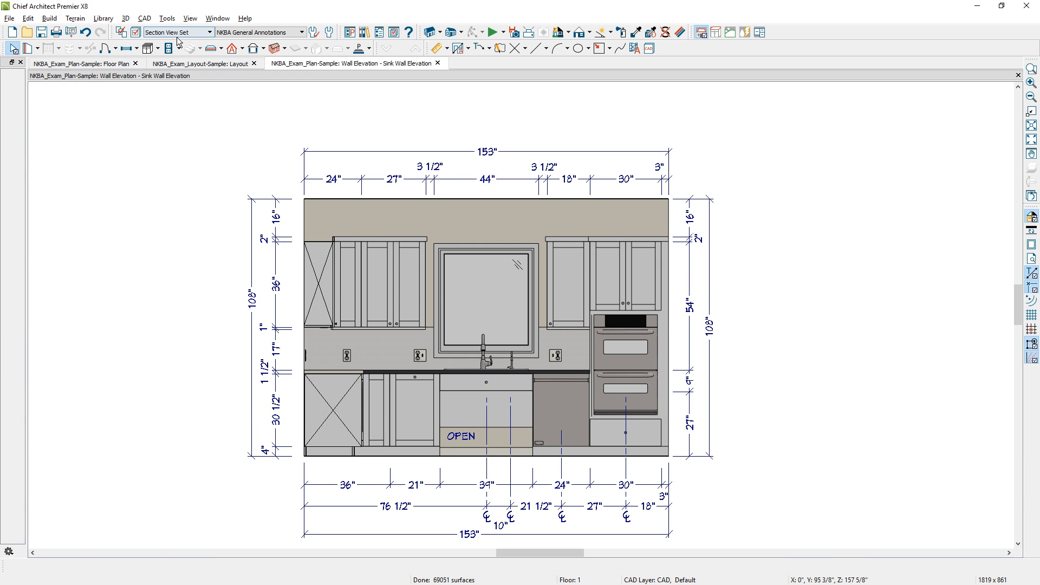
{"action": "mouse_move", "coordinate": [177, 32]}
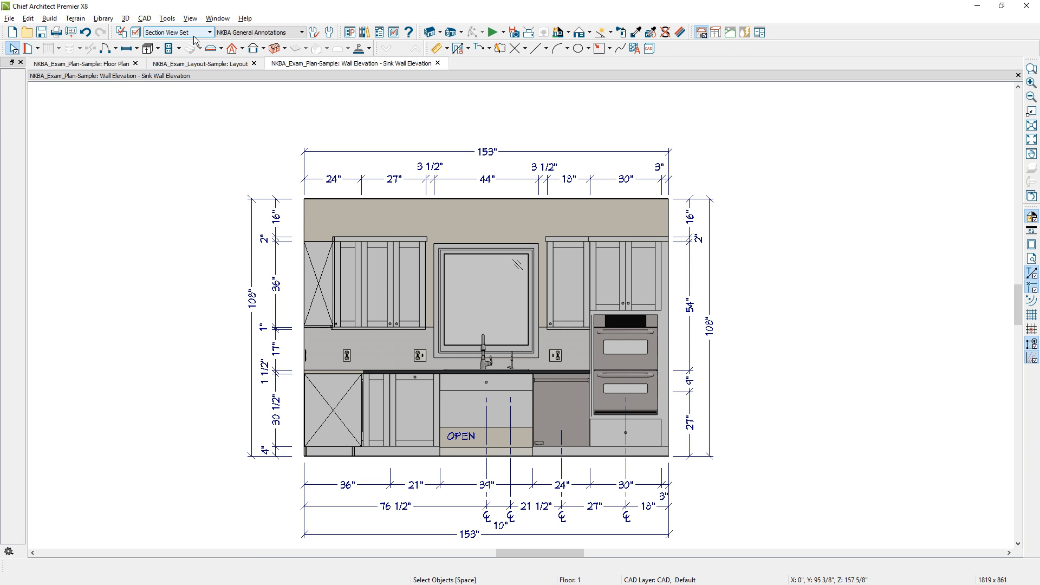
- Open the floor plan's Annotation Set dropdown
{"action": "left_click", "coordinate": [293, 32]}
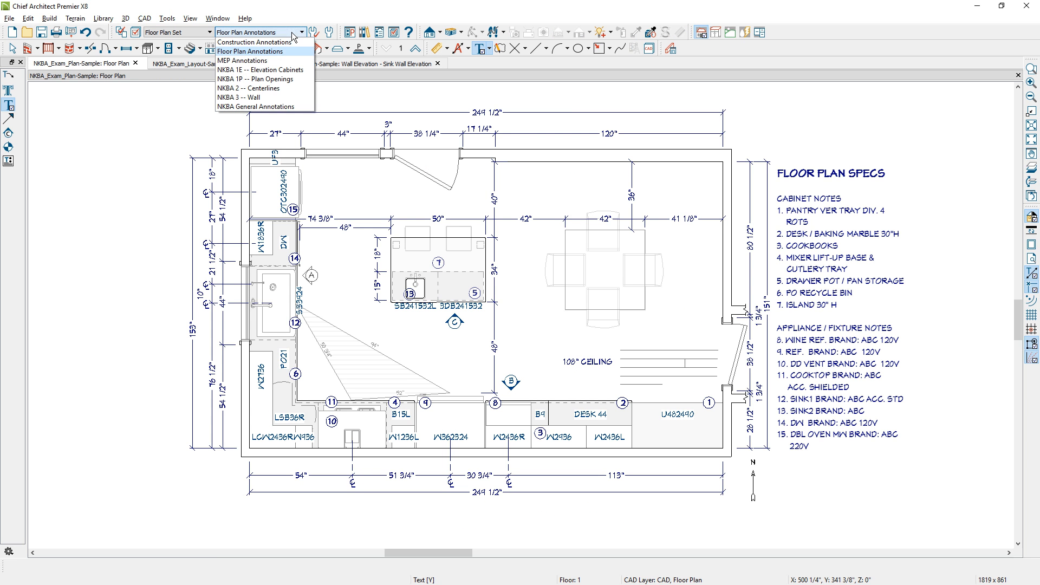
- Toggle between Construction and Floor Plan annotation sets, ending on Construction, and select FLOOR JOIST
{"action": "left_click", "coordinate": [255, 42]}
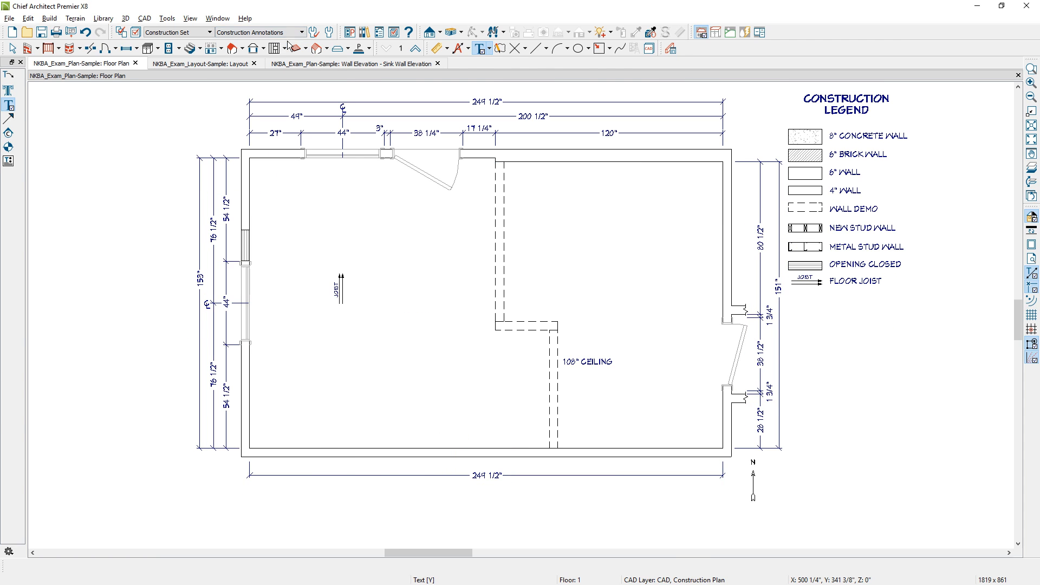
{"action": "mouse_move", "coordinate": [274, 49]}
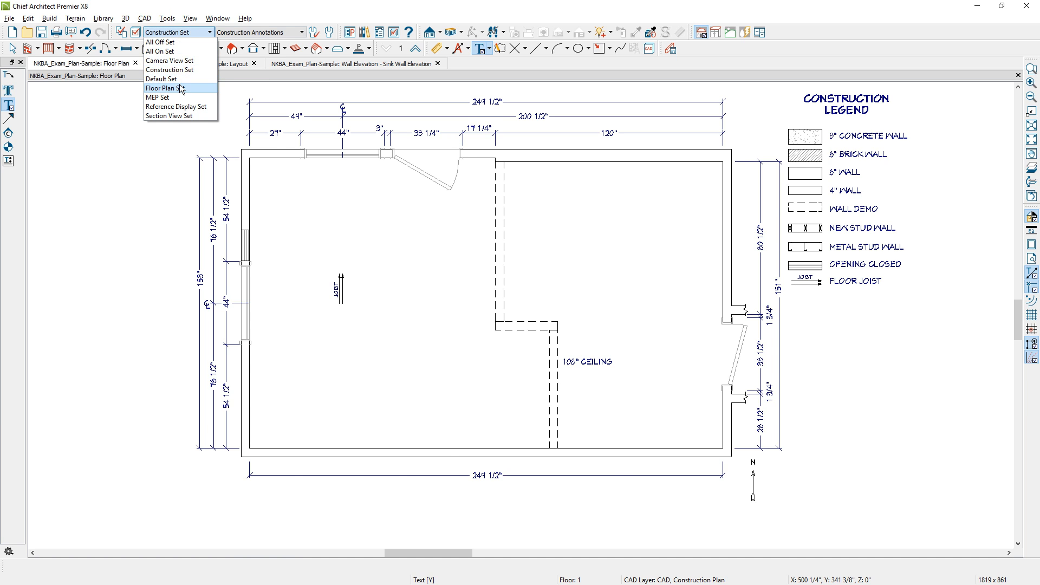
{"action": "left_click", "coordinate": [160, 88]}
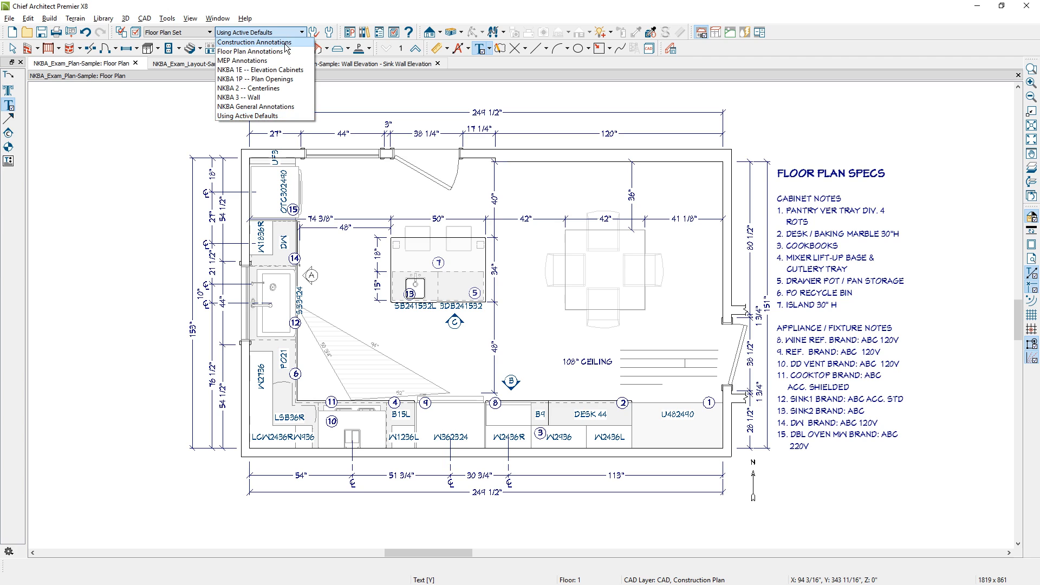
{"action": "left_click", "coordinate": [251, 50]}
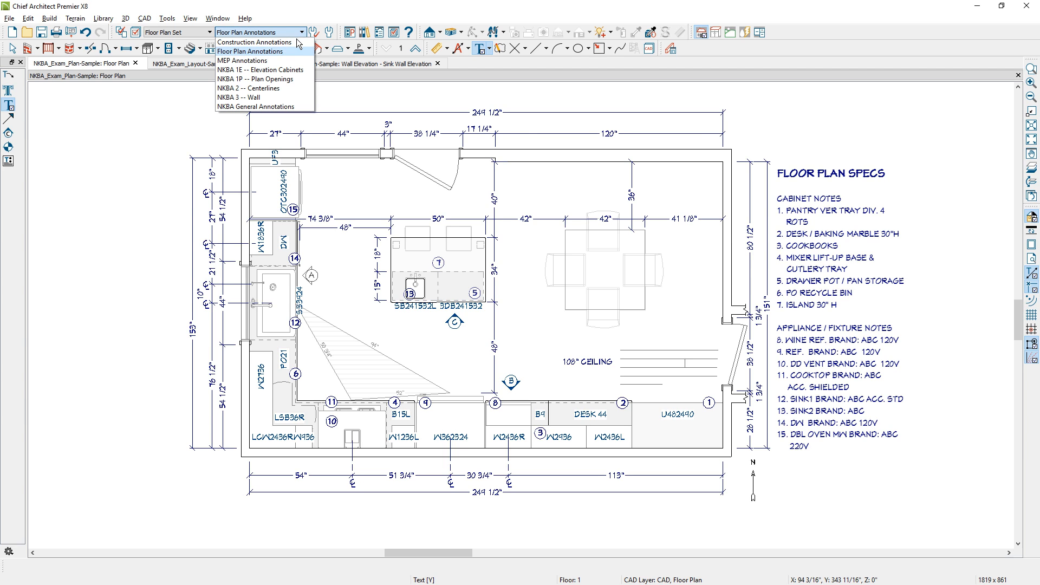
{"action": "mouse_move", "coordinate": [259, 43]}
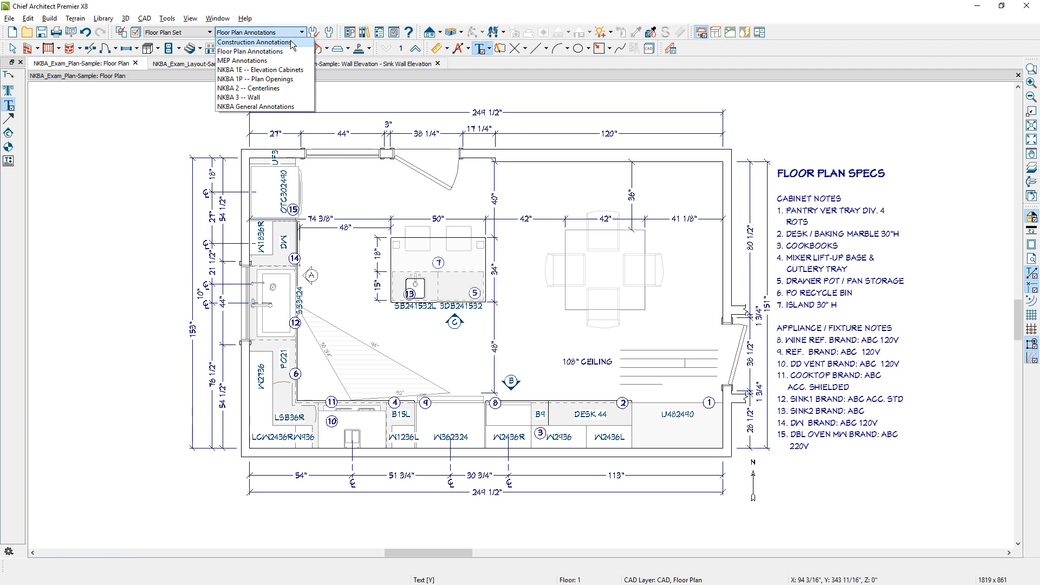
{"action": "left_click", "coordinate": [256, 42]}
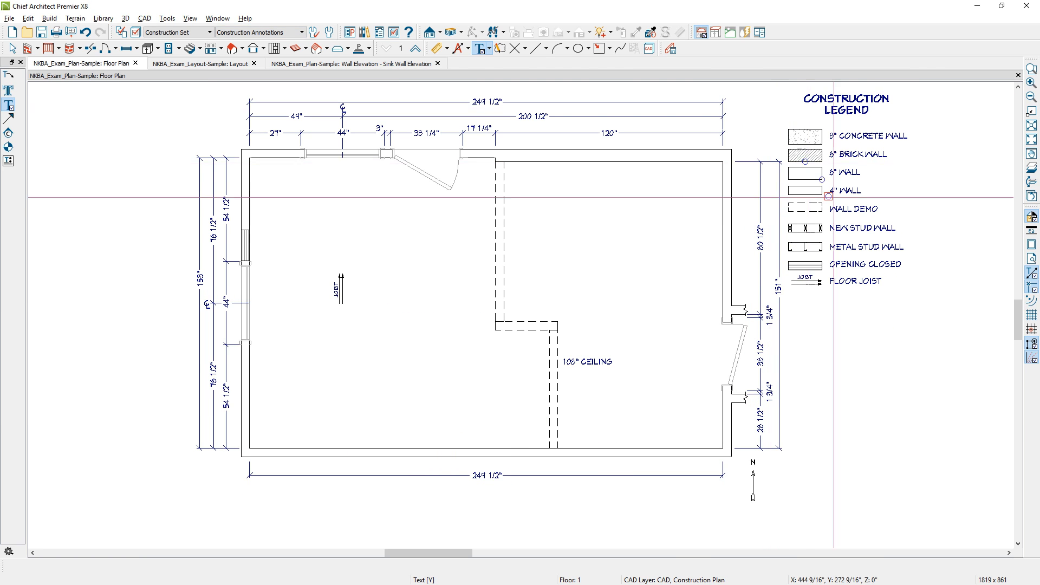
{"action": "left_click", "coordinate": [855, 281]}
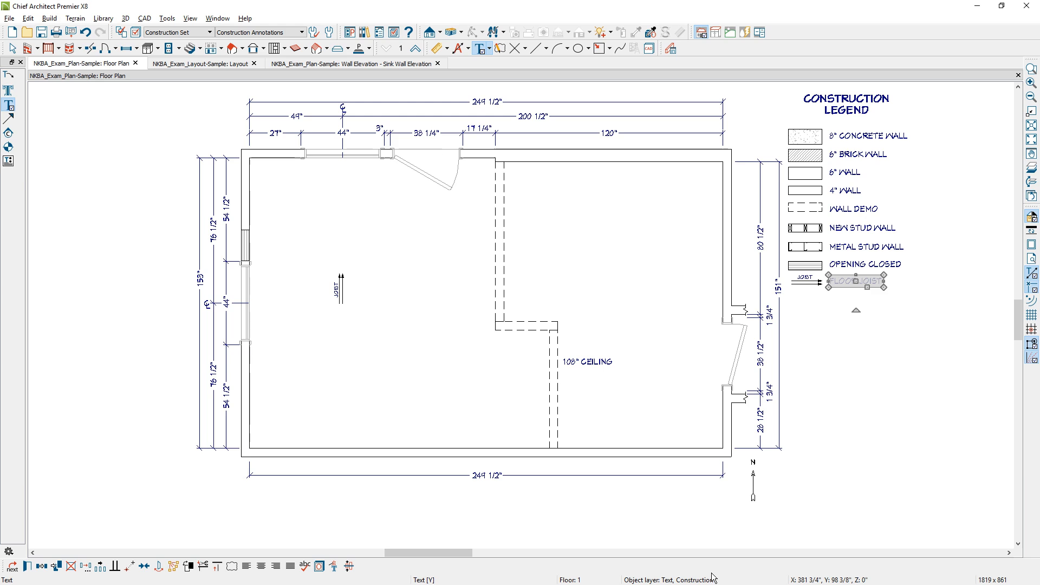
{"action": "mouse_move", "coordinate": [727, 579]}
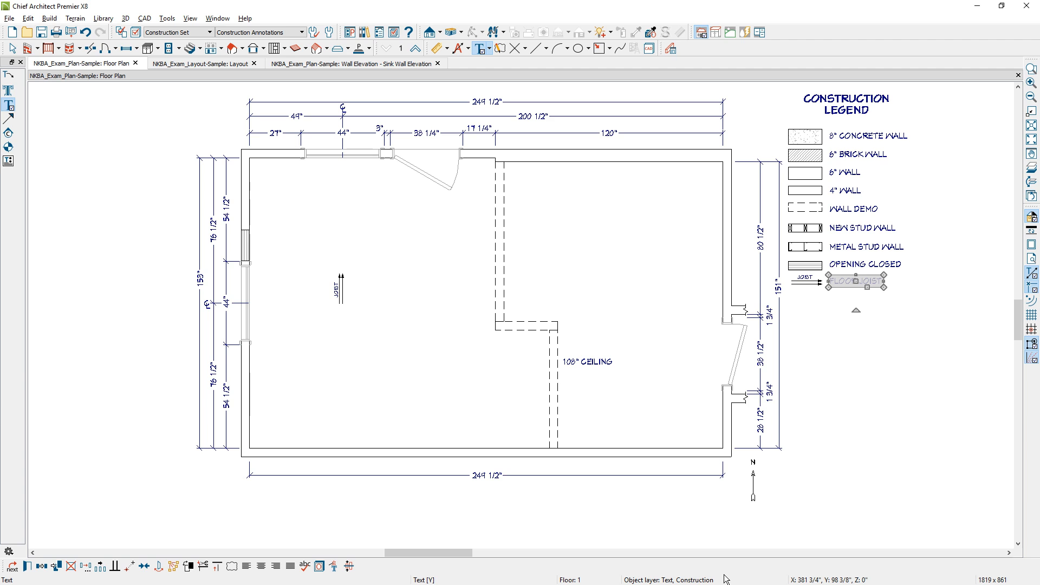
{"action": "mouse_move", "coordinate": [576, 70]}
{"action": "type", "text": "sample"}
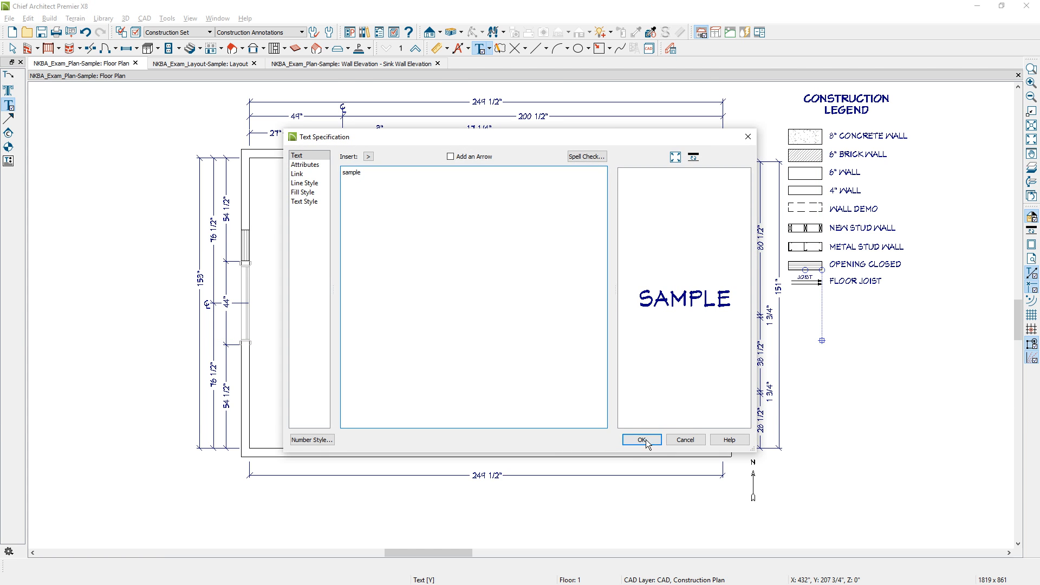
- Place the SAMPLE text, then check its text style and layer in its specification
{"action": "left_click", "coordinate": [641, 440]}
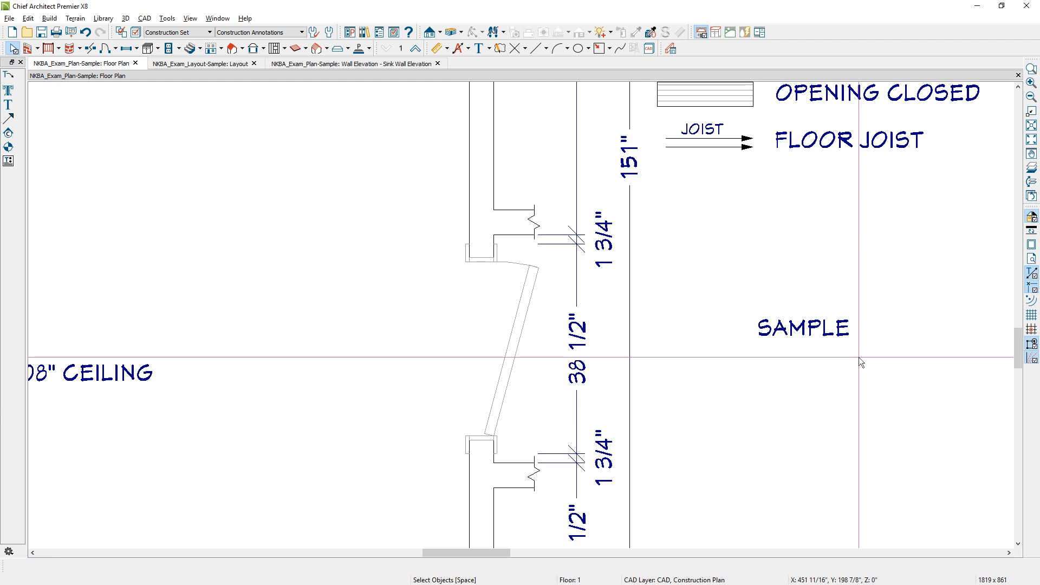
{"action": "left_click", "coordinate": [802, 327]}
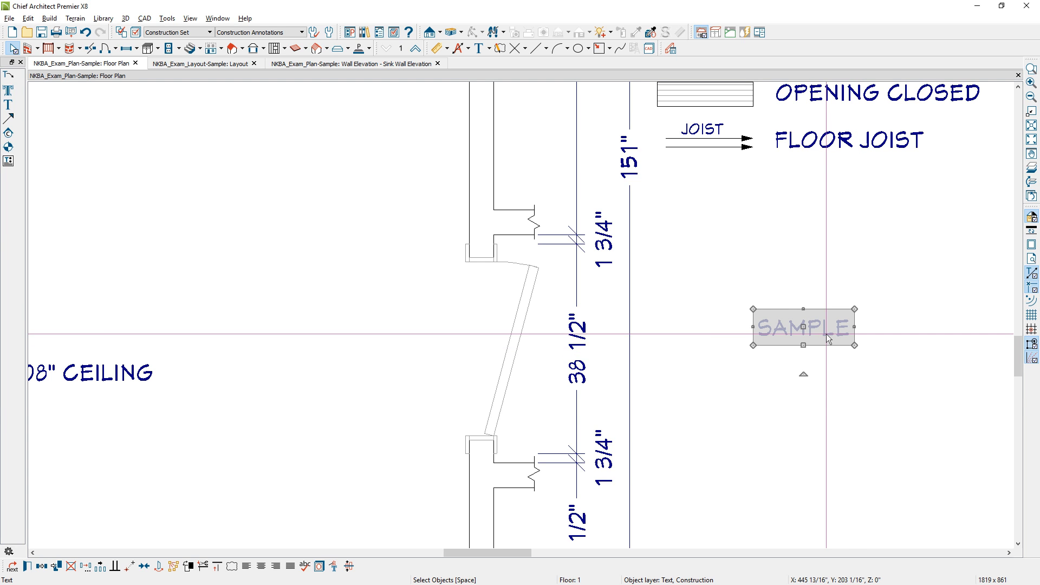
{"action": "double_click", "coordinate": [803, 327]}
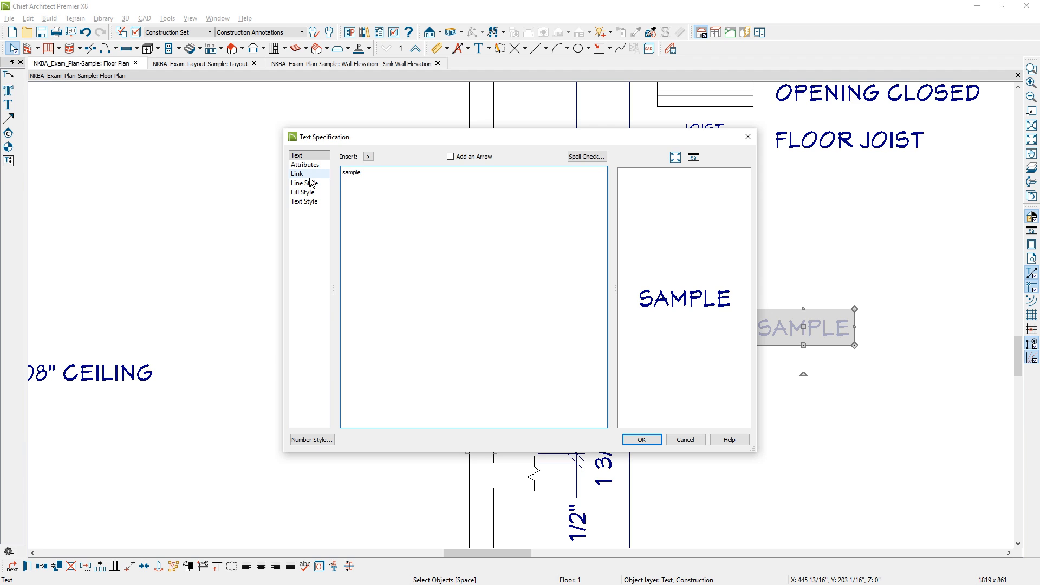
{"action": "left_click", "coordinate": [305, 201]}
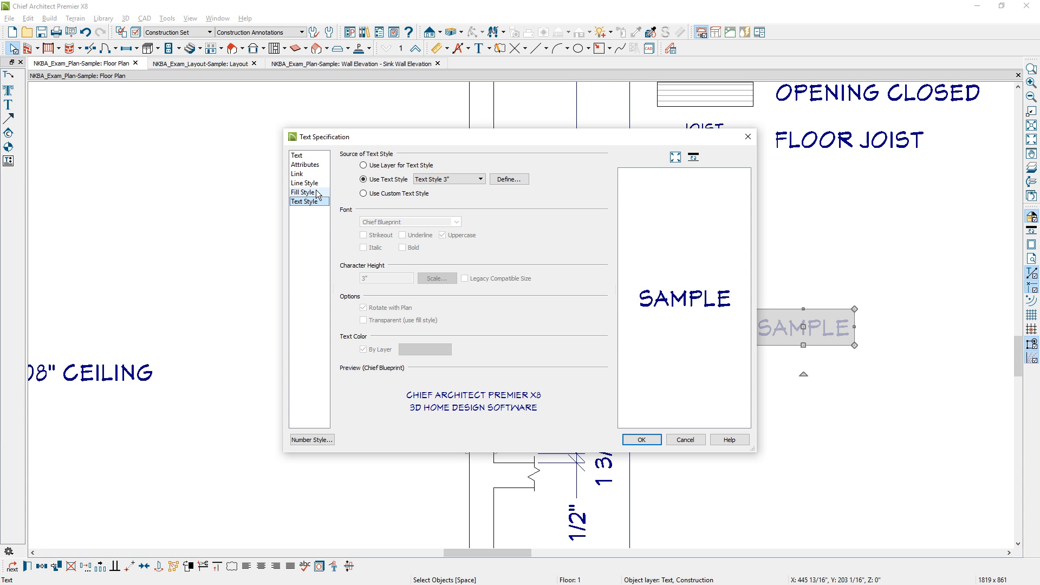
{"action": "left_click", "coordinate": [304, 183]}
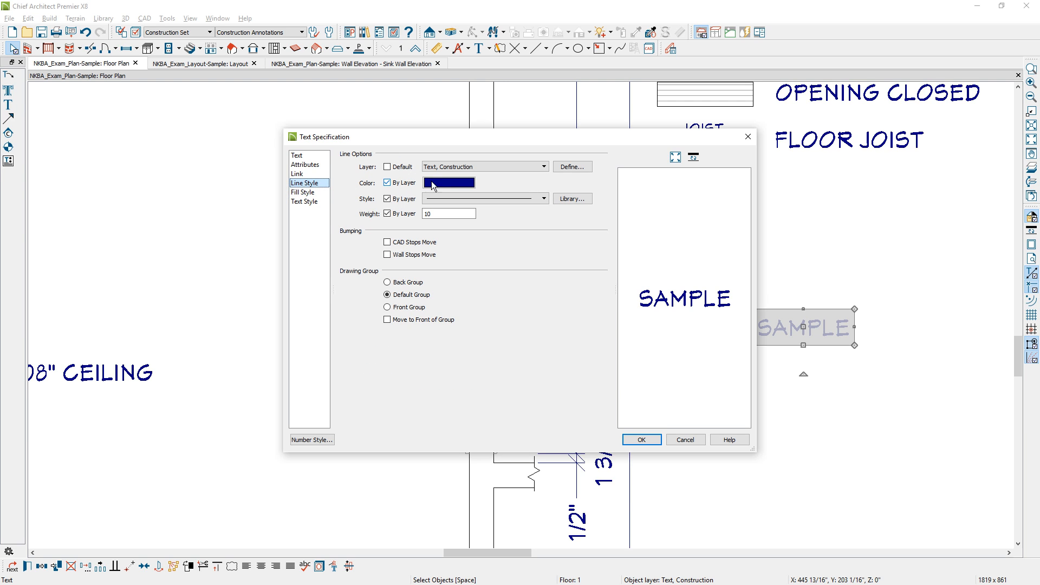